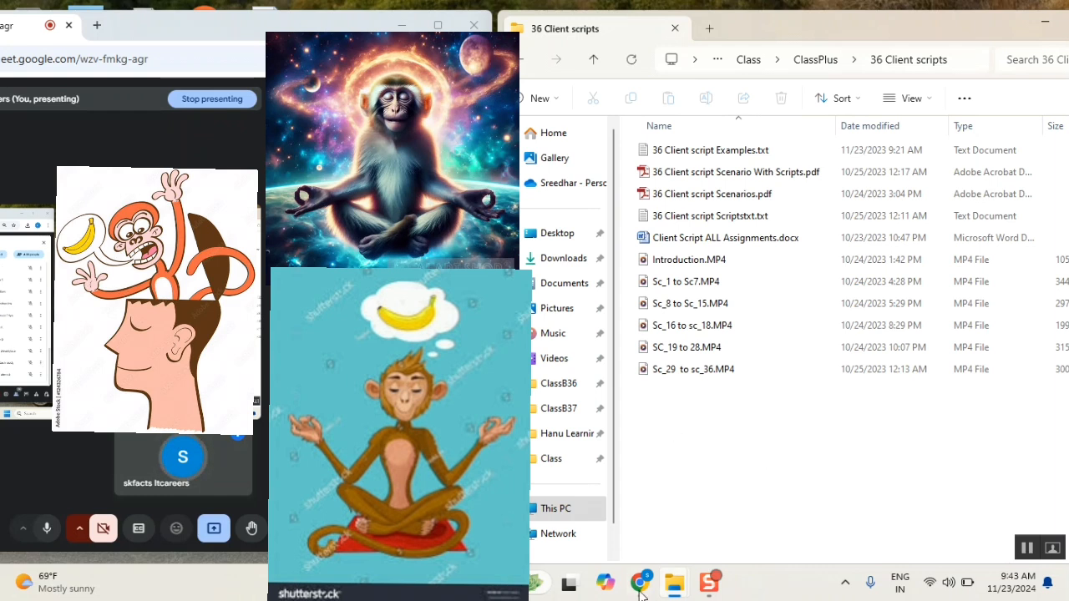
mouse_move(728, 451)
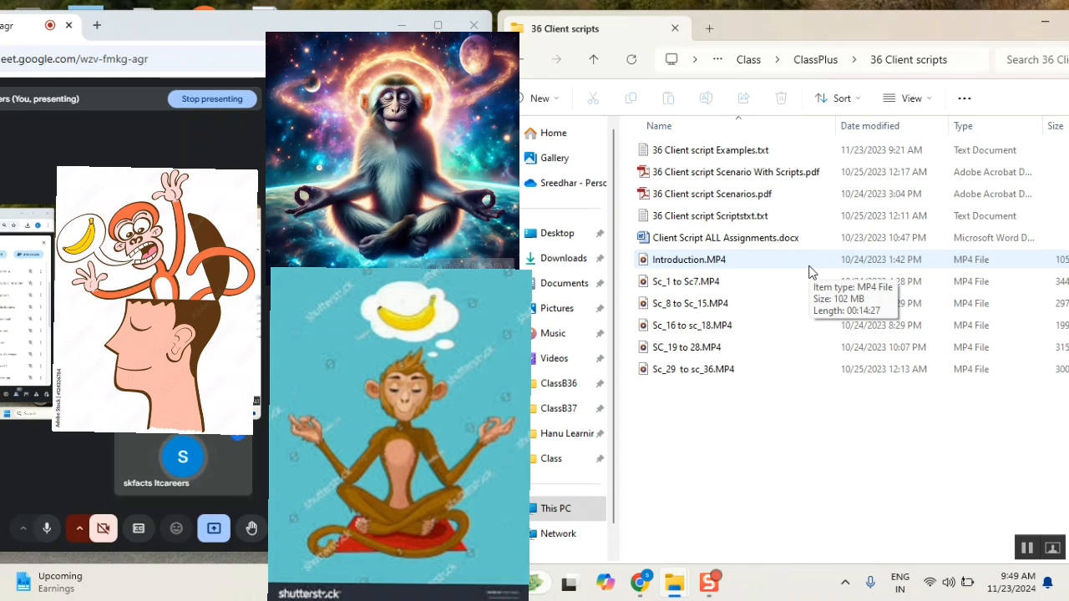
mouse_move(815, 270)
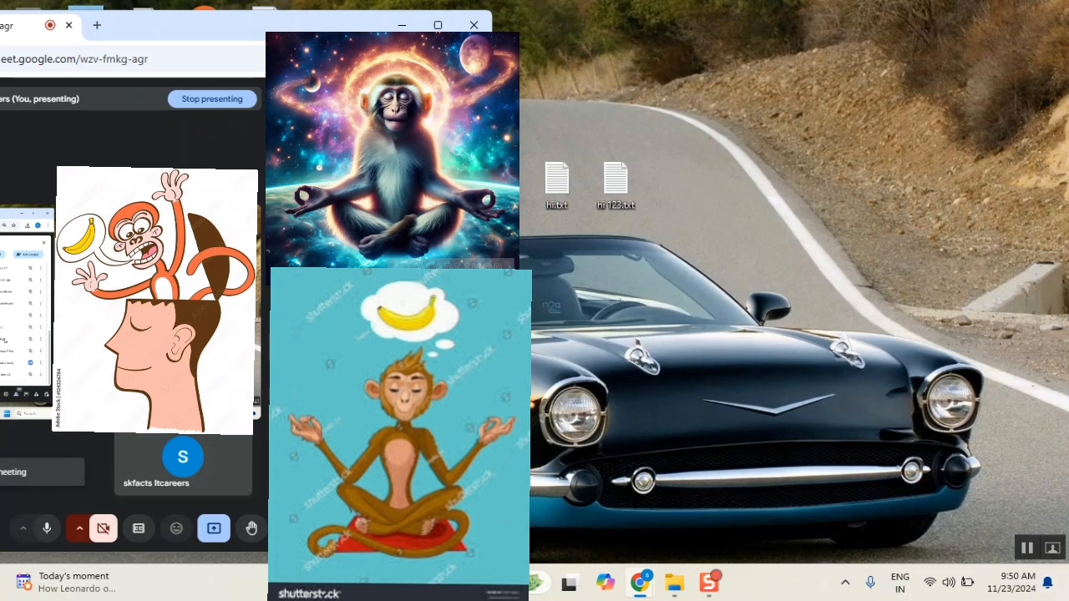
mouse_move(675, 581)
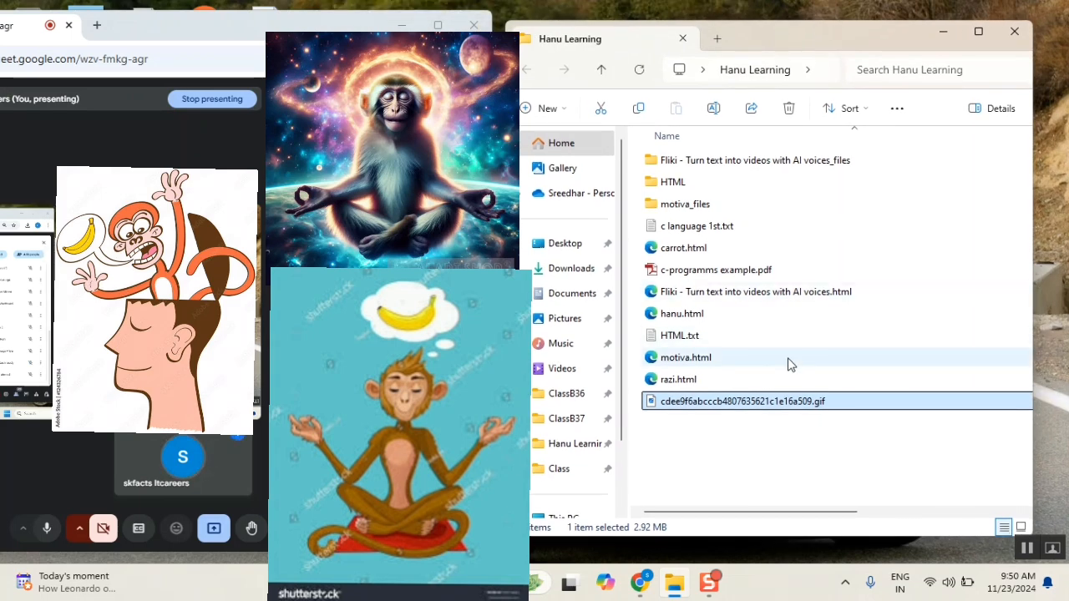
mouse_move(788, 452)
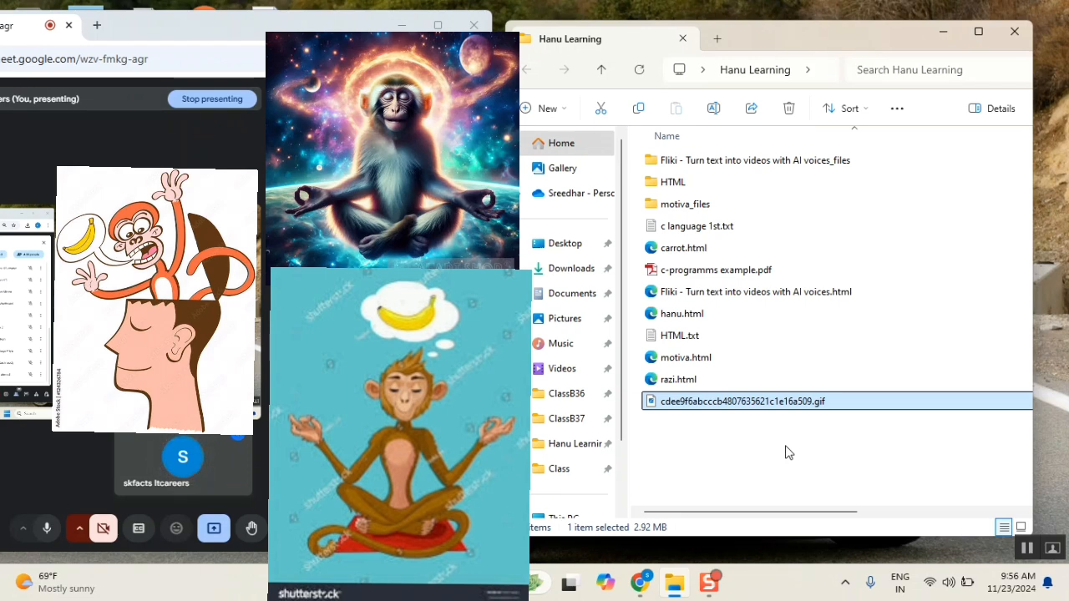
mouse_move(782, 52)
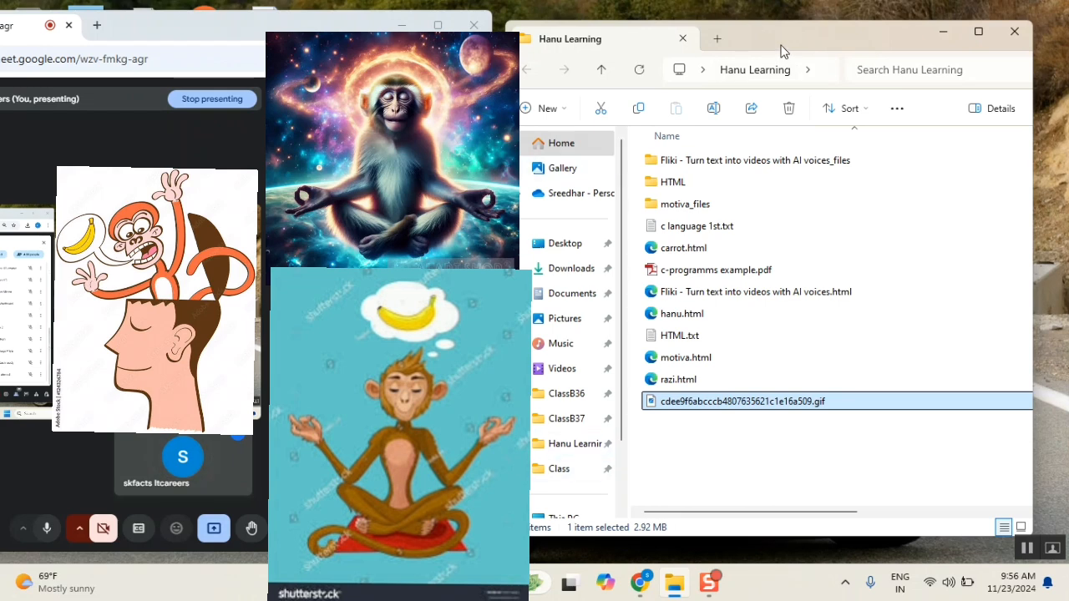